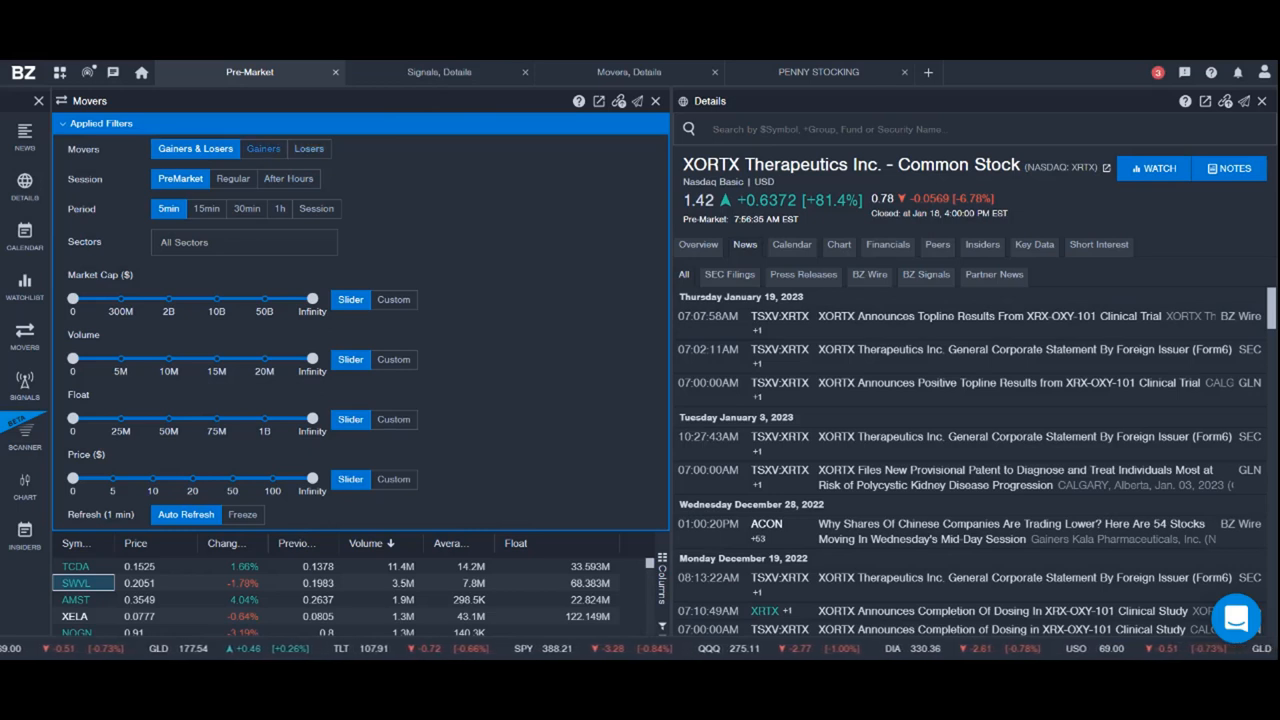
# Limit the Movers scanner to Gainers with the Period set to Session.
pyautogui.click(264, 148)
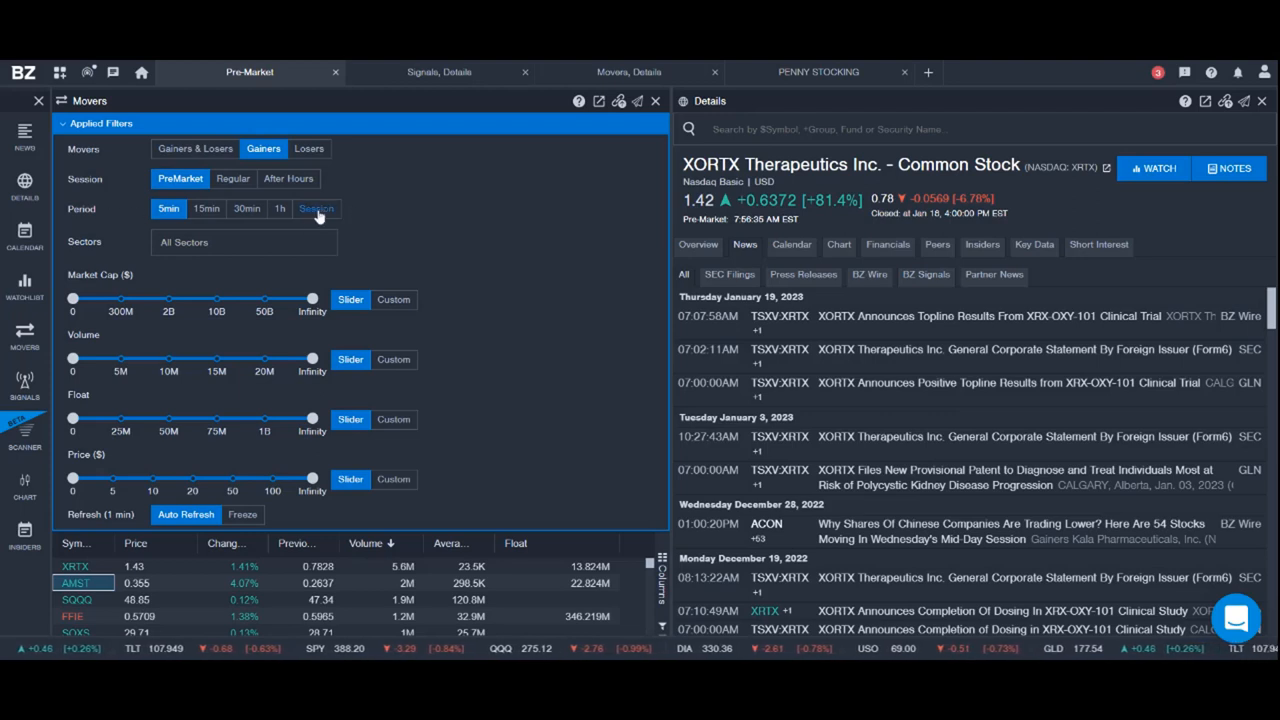
pyautogui.click(316, 208)
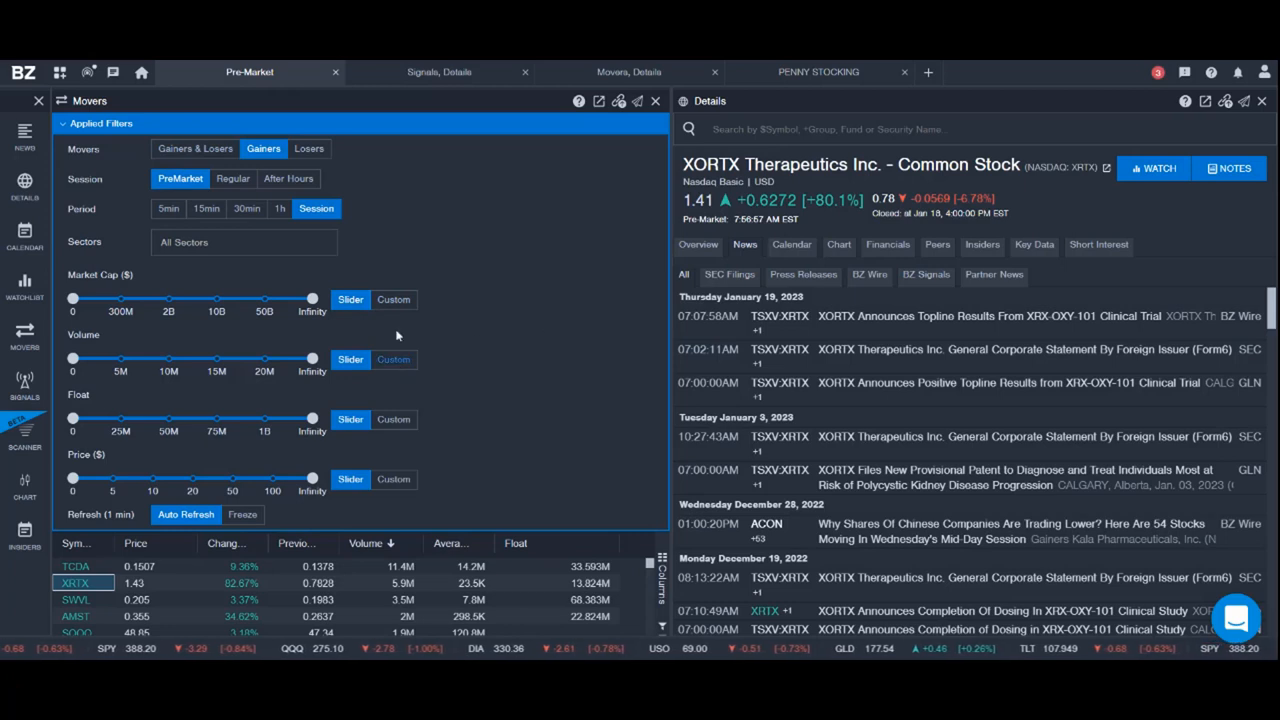
pyautogui.moveTo(136, 284)
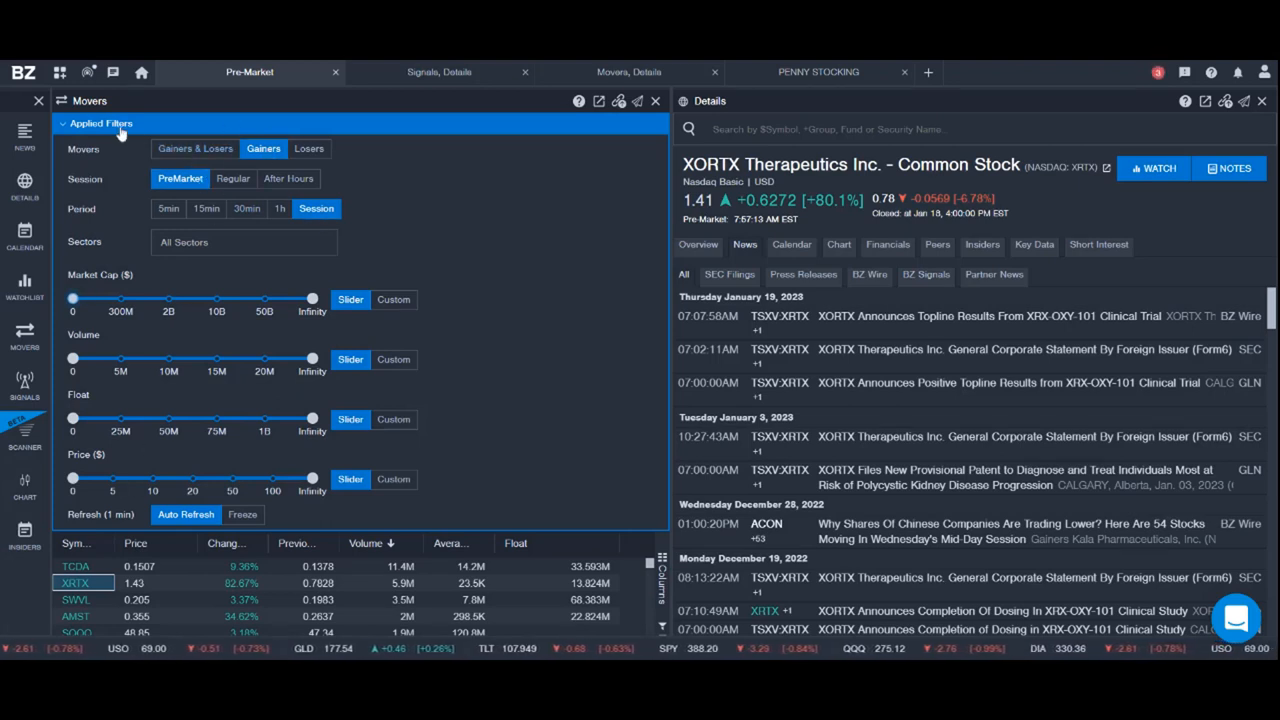
pyautogui.click(62, 122)
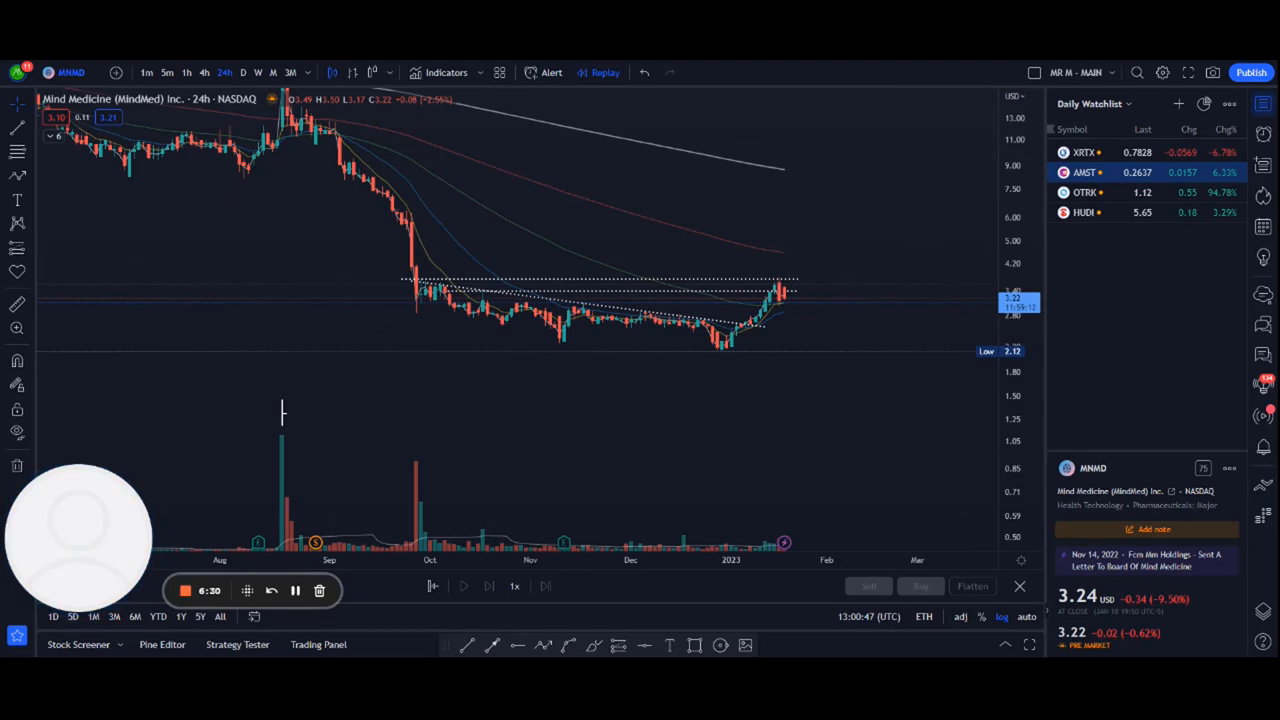
# Switch XRTX to the 1-minute interval and draw a horizontal level at the early high near 1.80.
pyautogui.write('1')
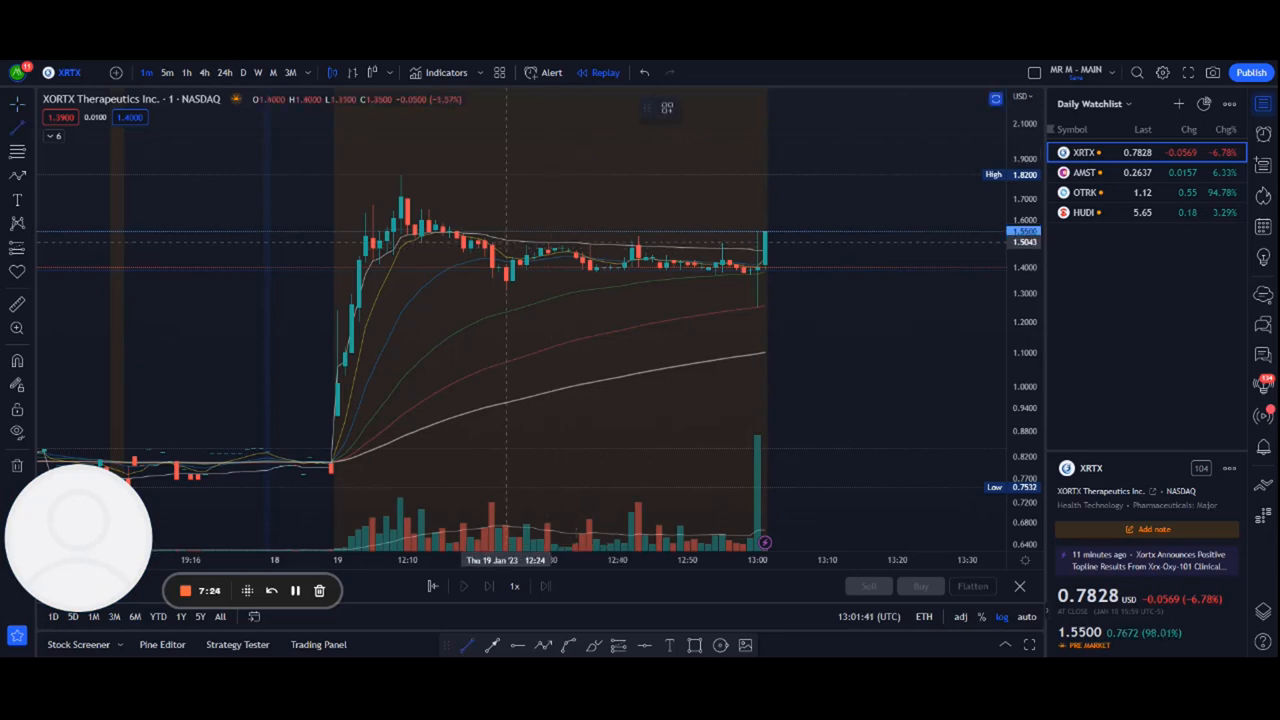
pyautogui.moveTo(480, 236); pyautogui.dragTo(792, 236)
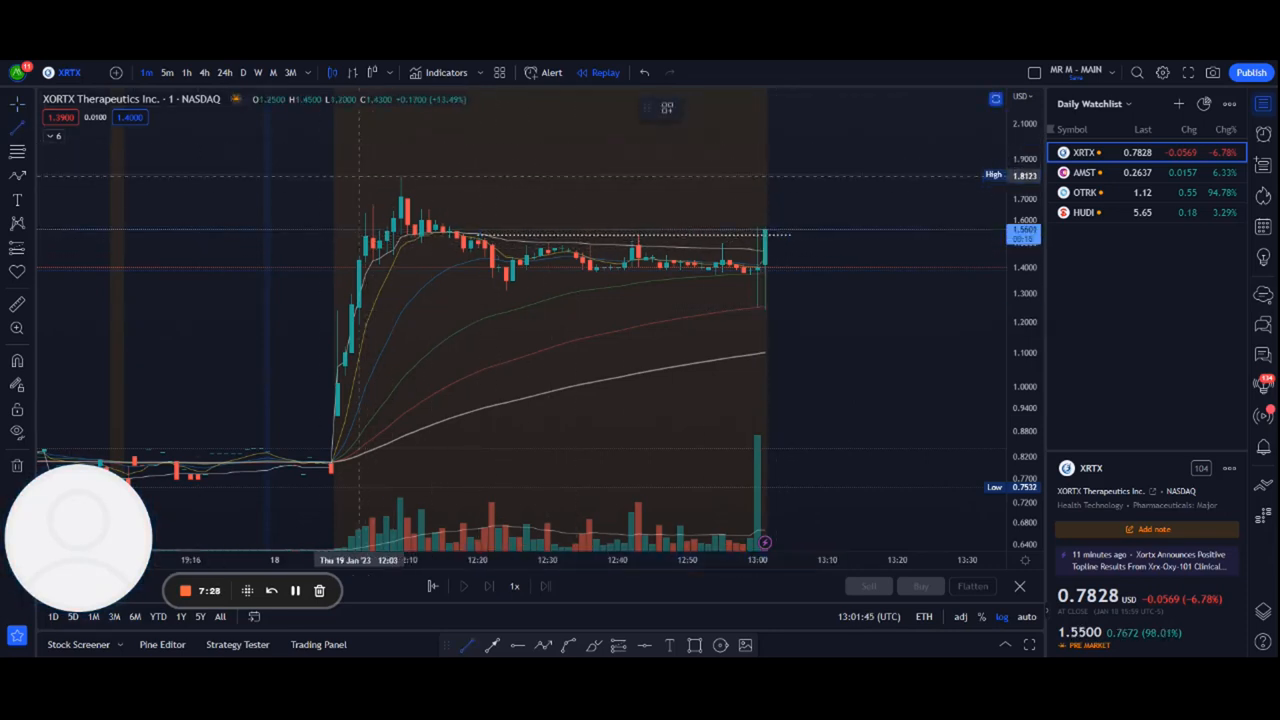
pyautogui.moveTo(366, 172); pyautogui.dragTo(790, 172)
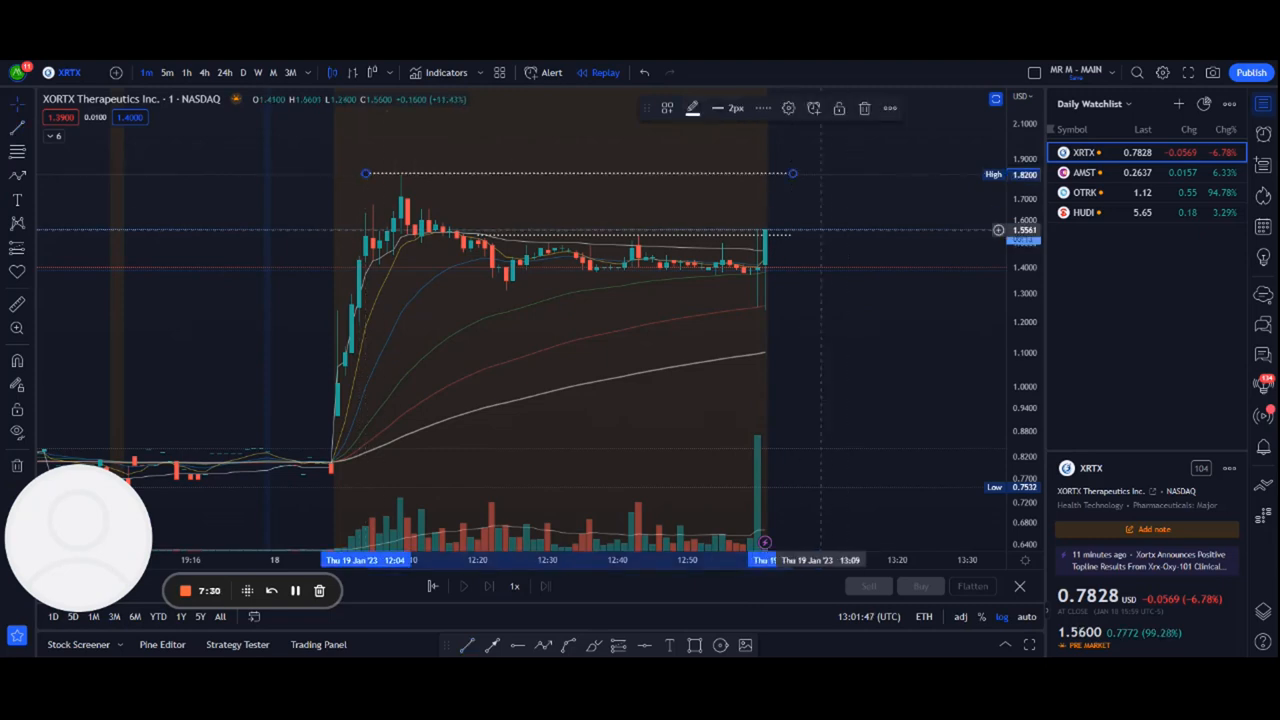